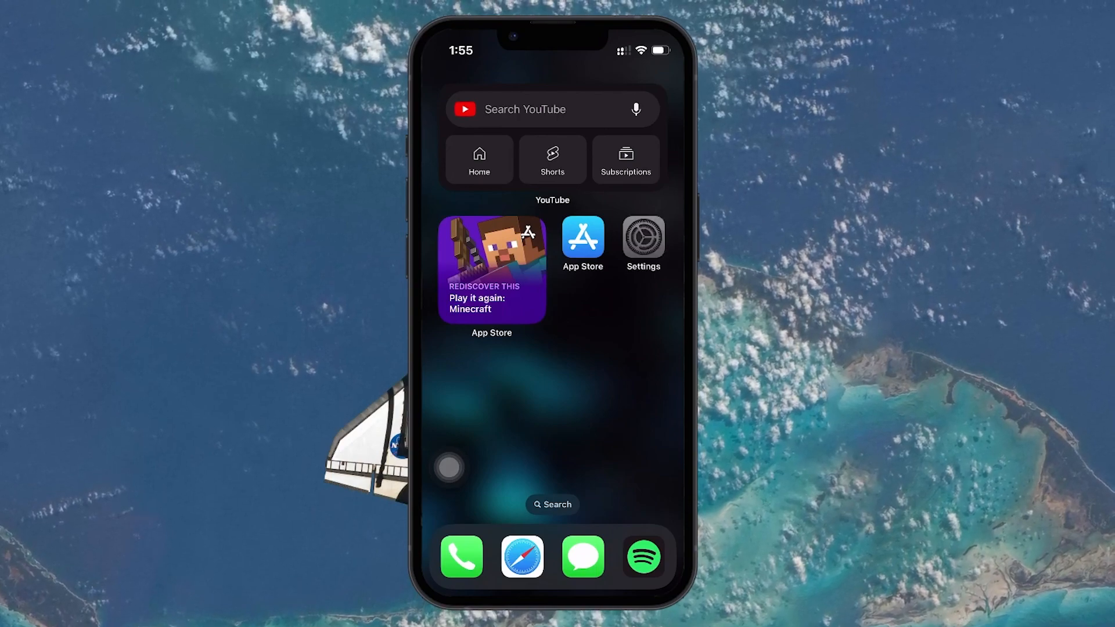
# Launch Settings from the home screen and move down the main settings list.
pyautogui.click(641, 240)
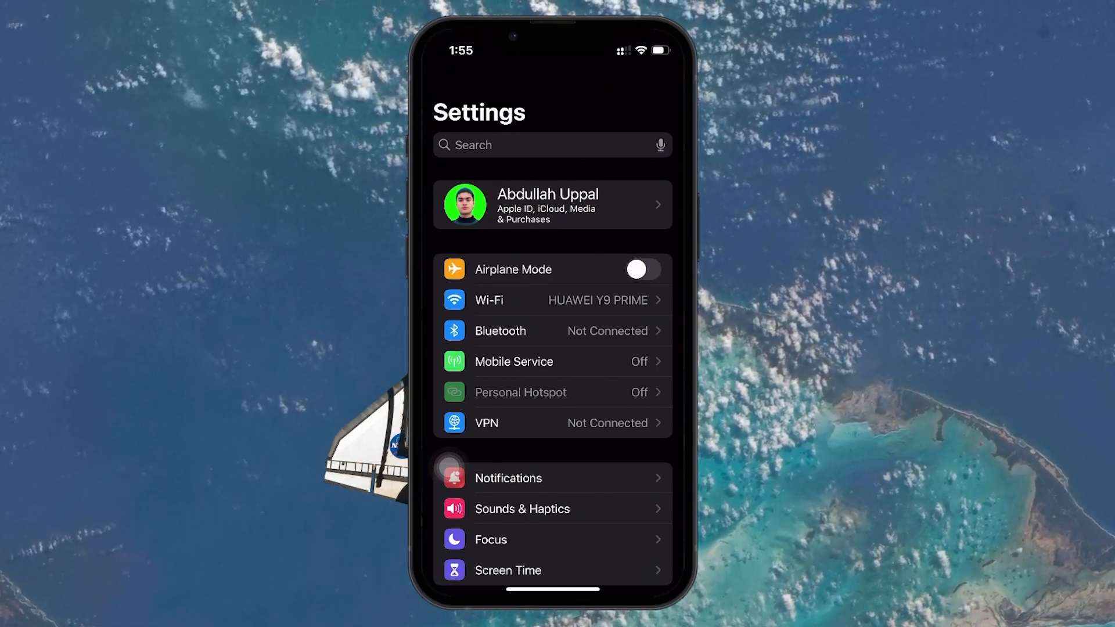
pyautogui.scroll(-3)
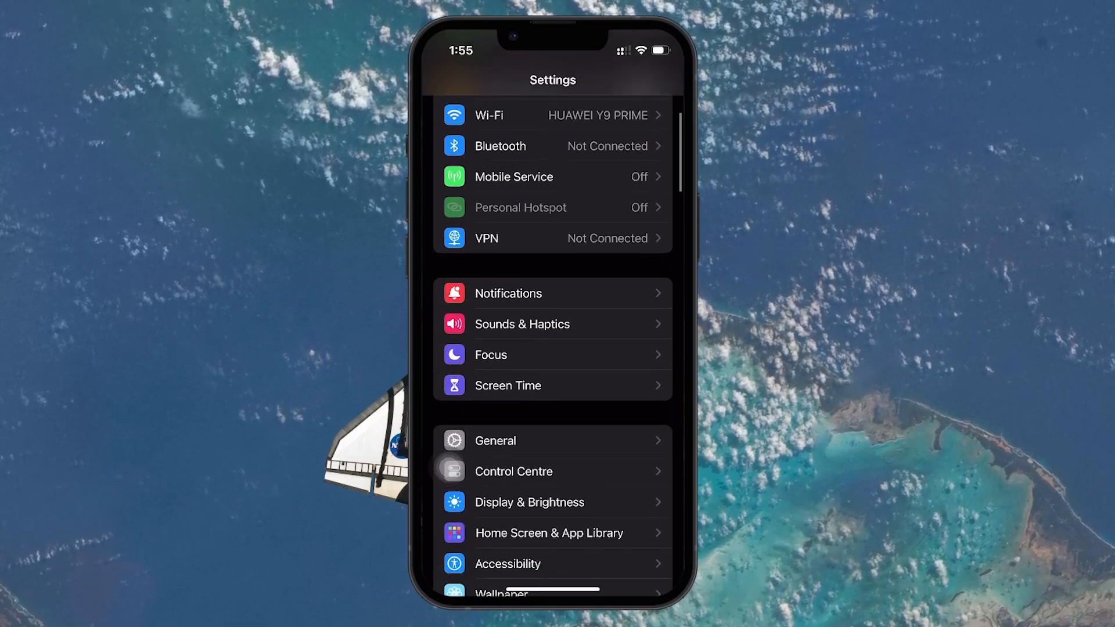
pyautogui.scroll(-3)
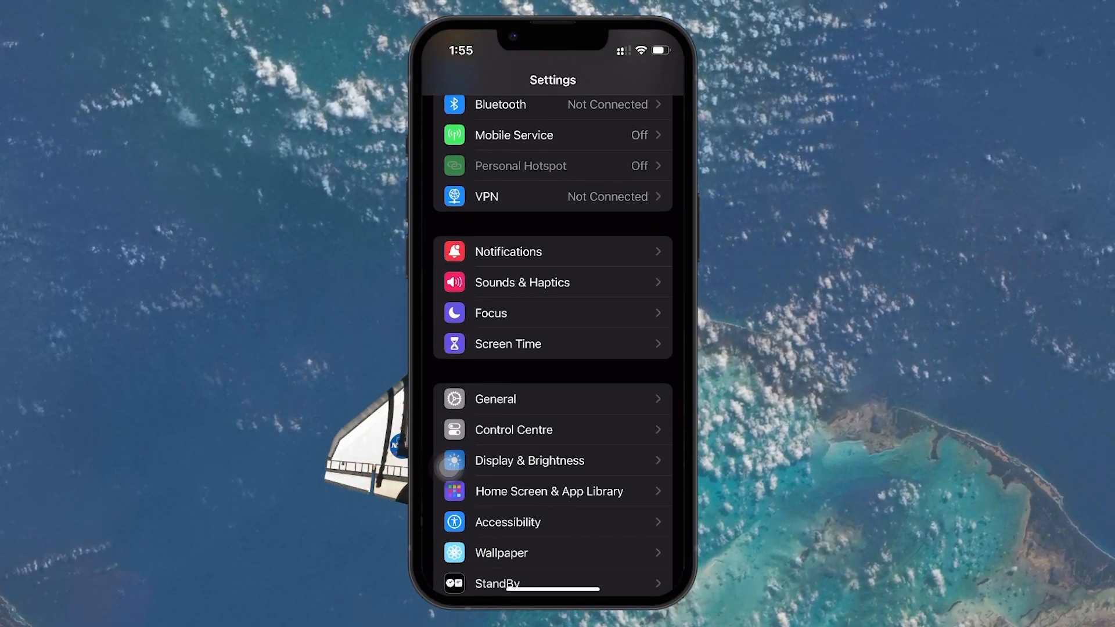
# Go into Notifications and select Tracking Notifications from the app list.
pyautogui.click(508, 251)
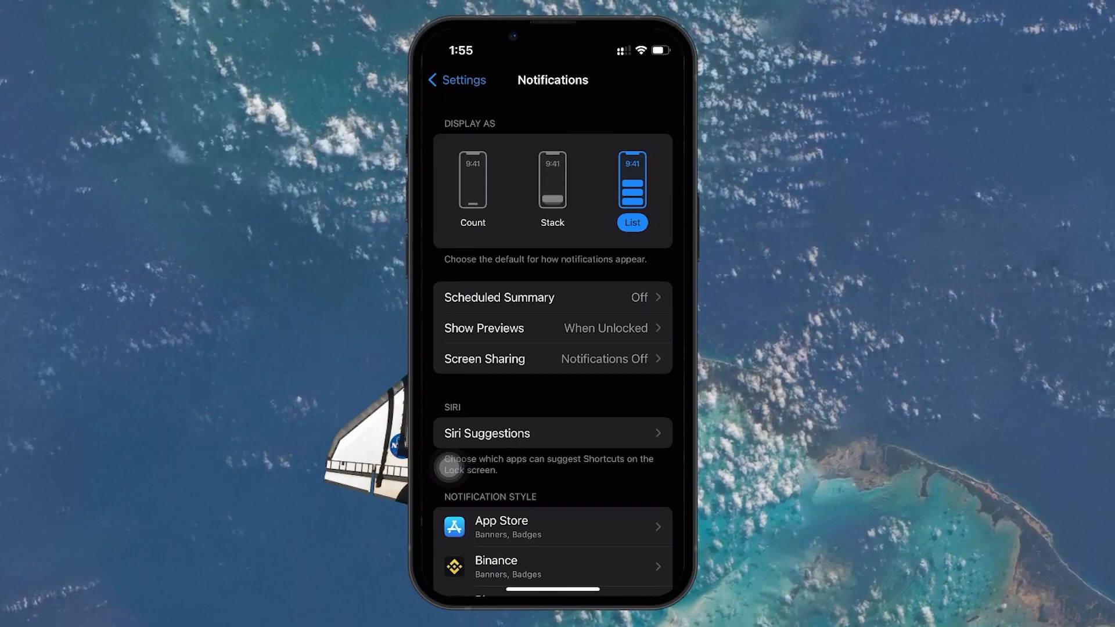
pyautogui.scroll(-3)
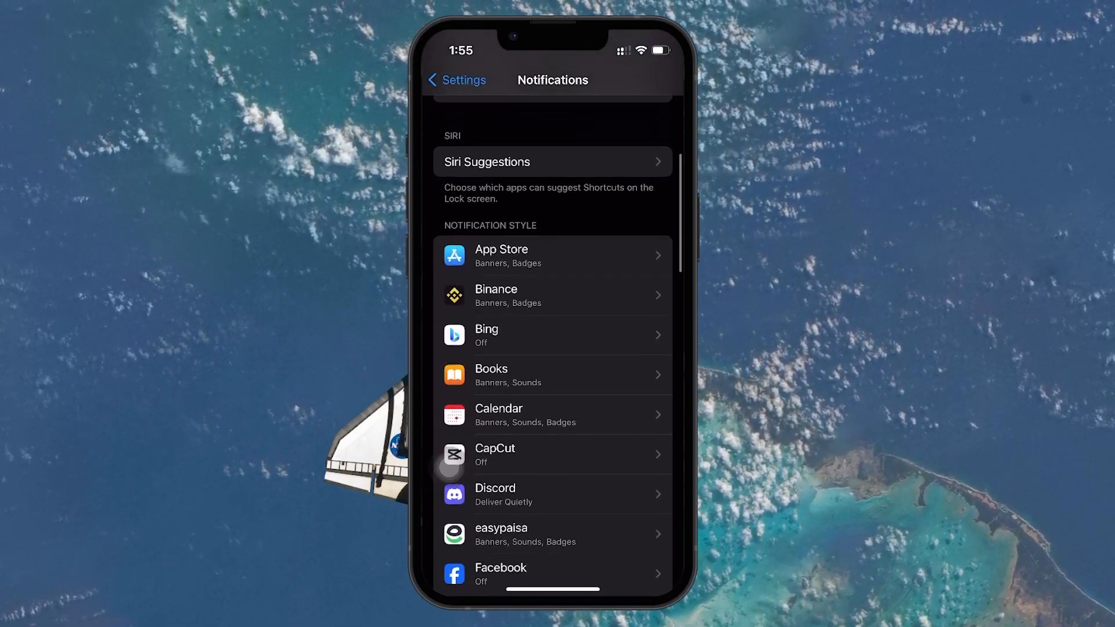
pyautogui.scroll(-3)
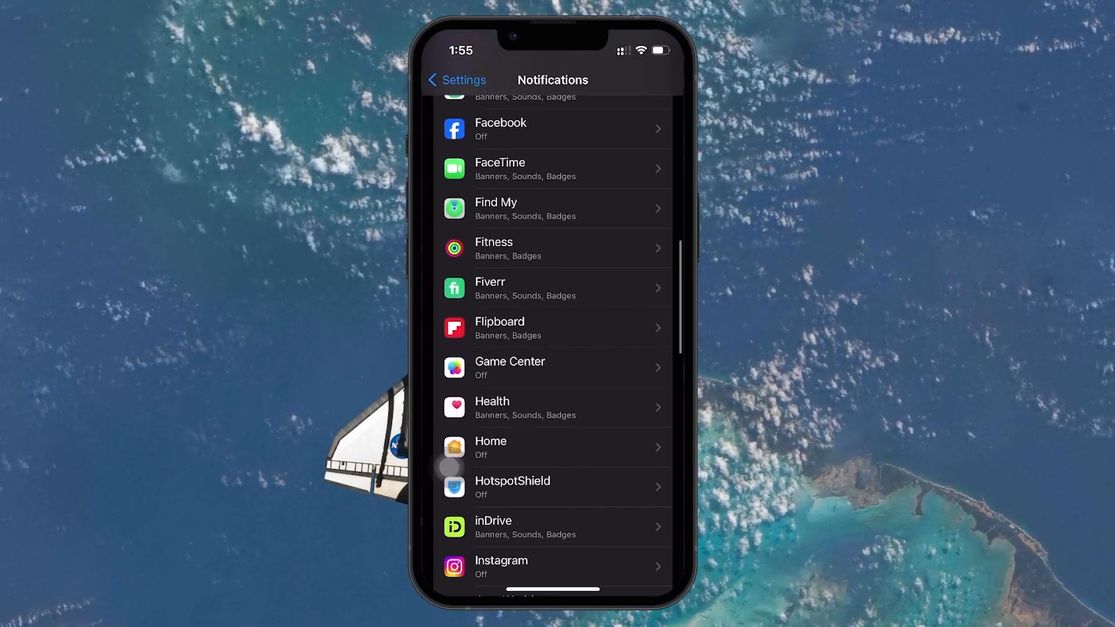
pyautogui.scroll(-3)
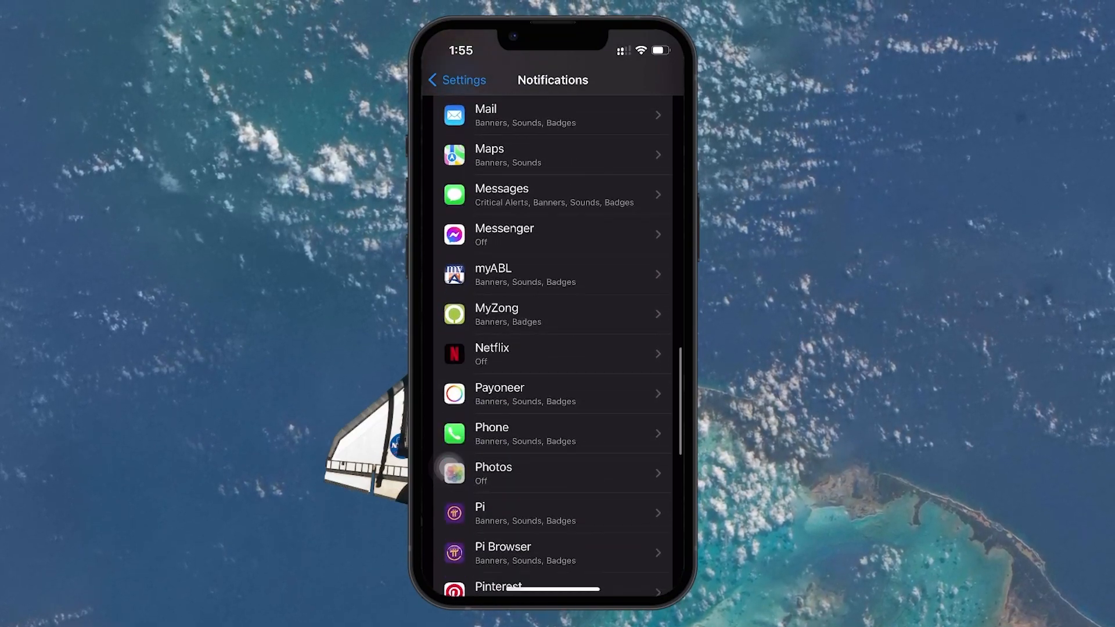
pyautogui.scroll(-3)
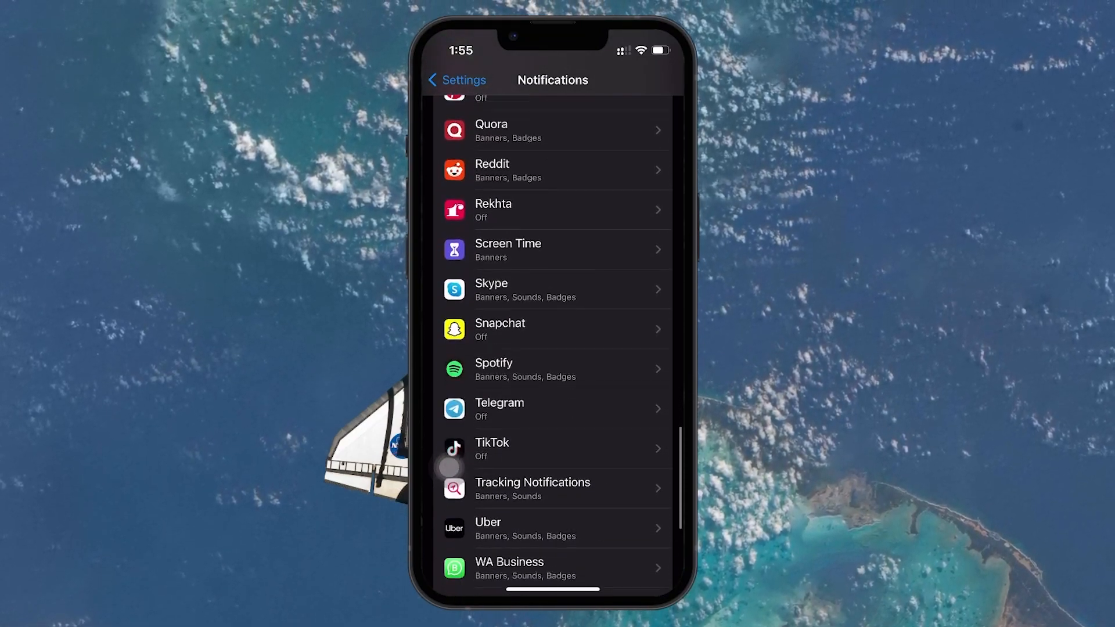
pyautogui.click(532, 489)
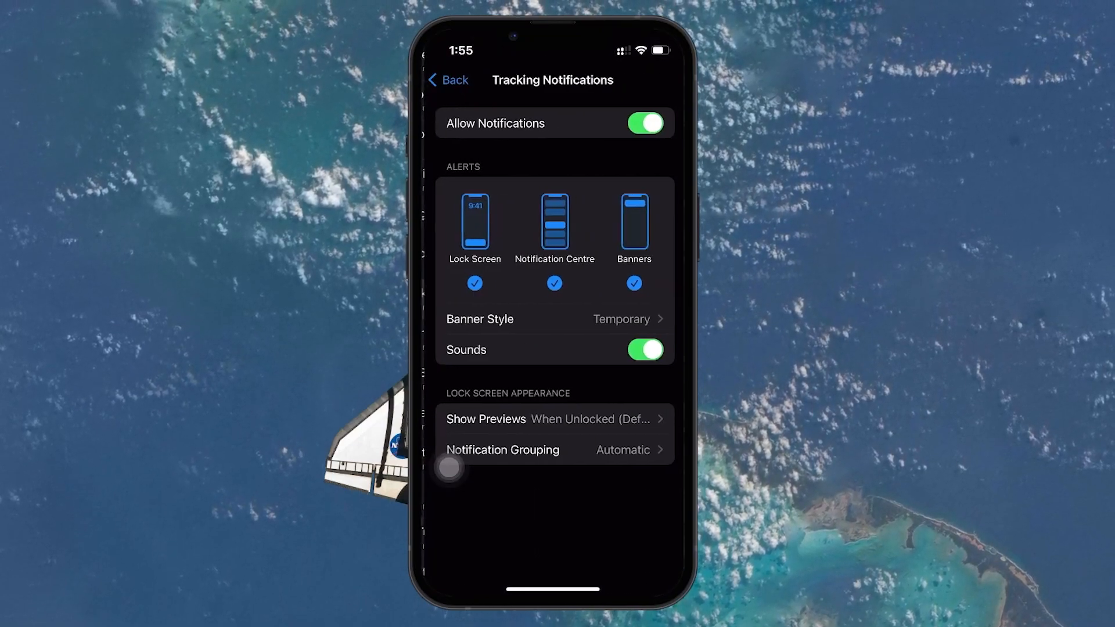